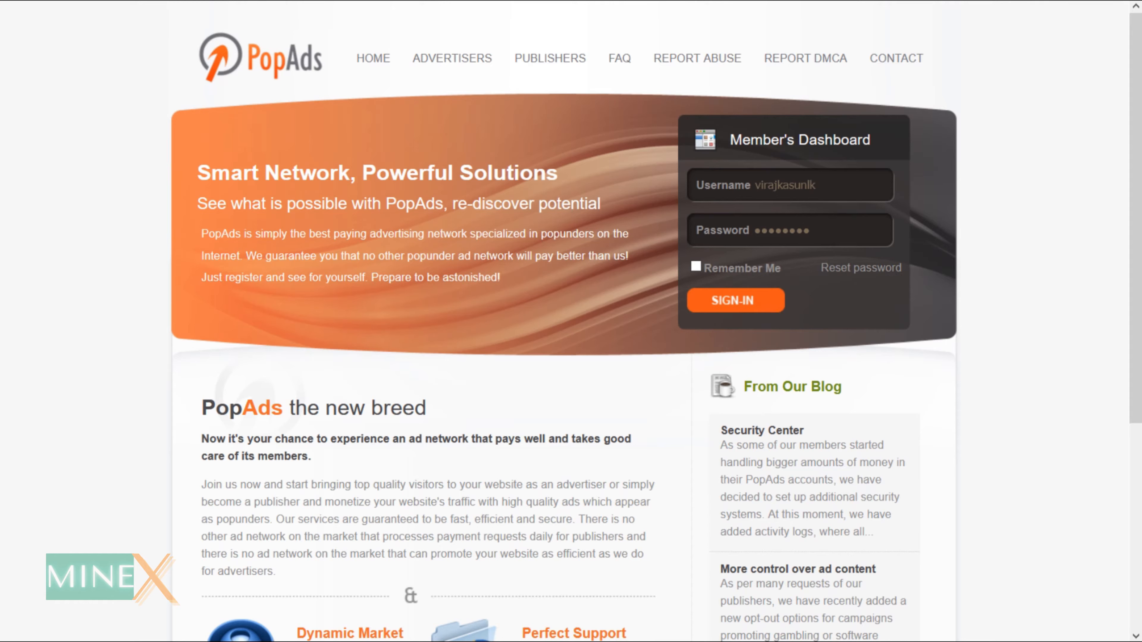
Step: Scroll over the PopAds home page and open the Publishers information page
scroll(down, 3)
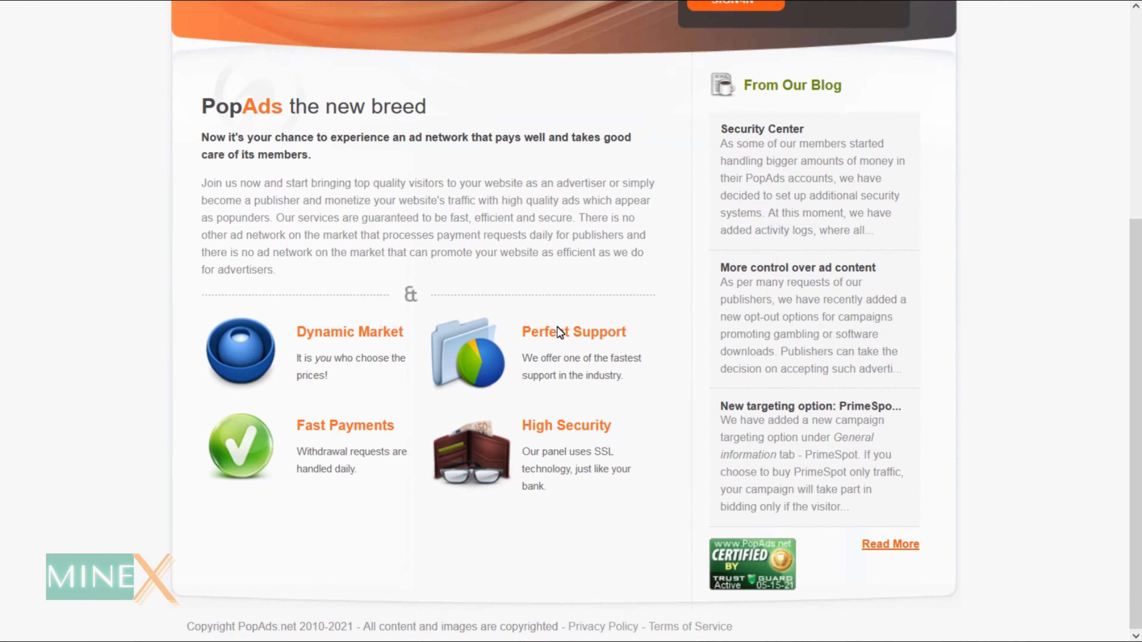
scroll(up, 3)
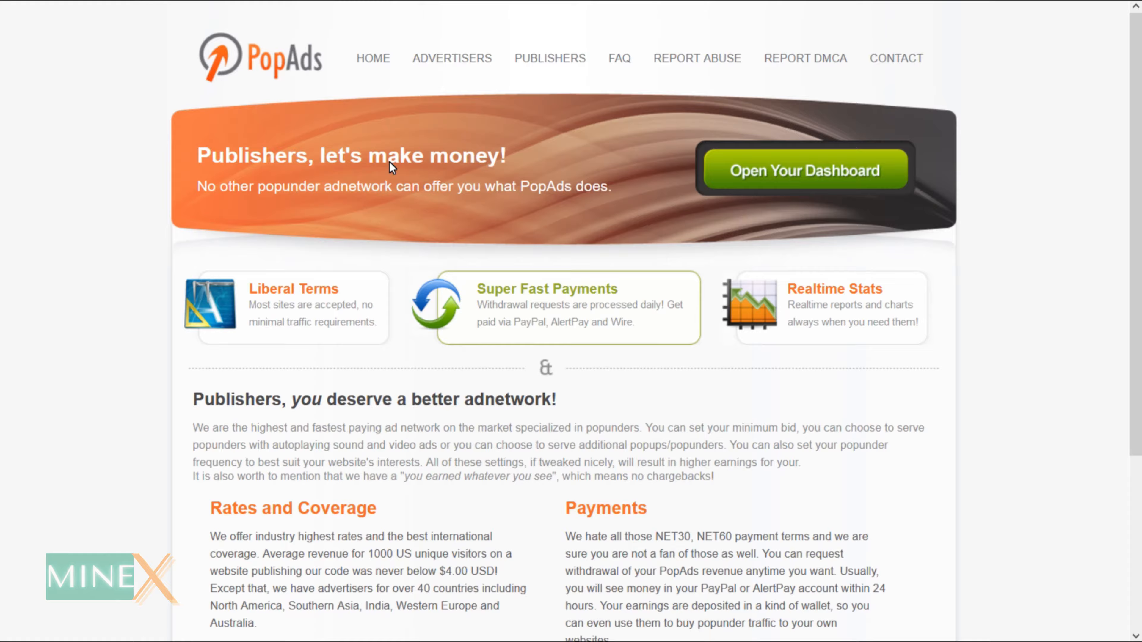
click(803, 170)
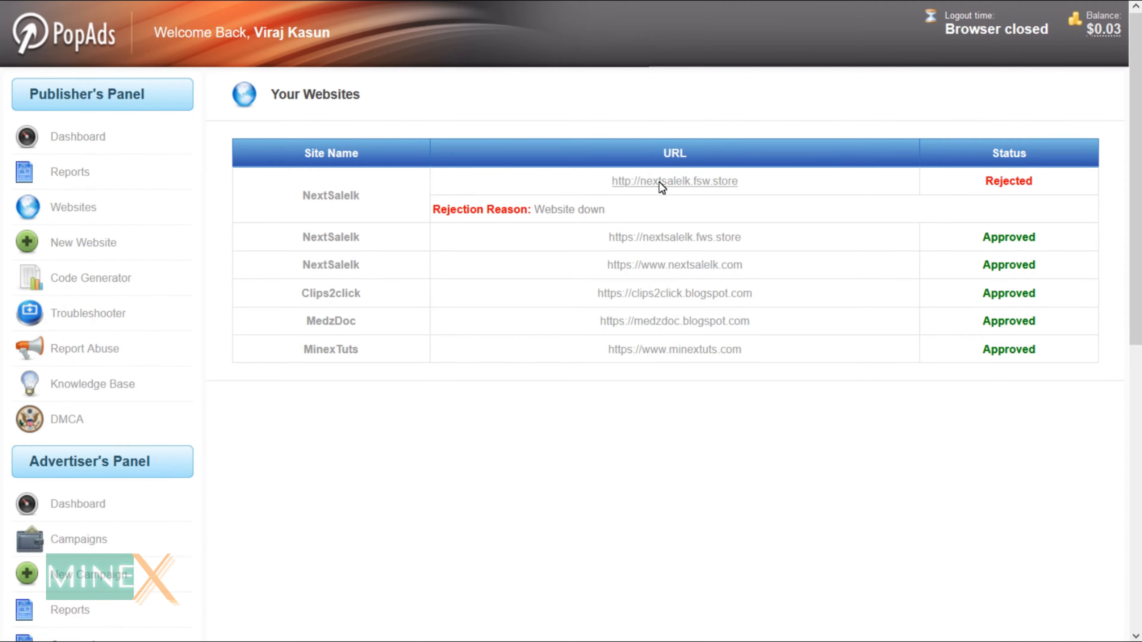
mouse_move(617, 220)
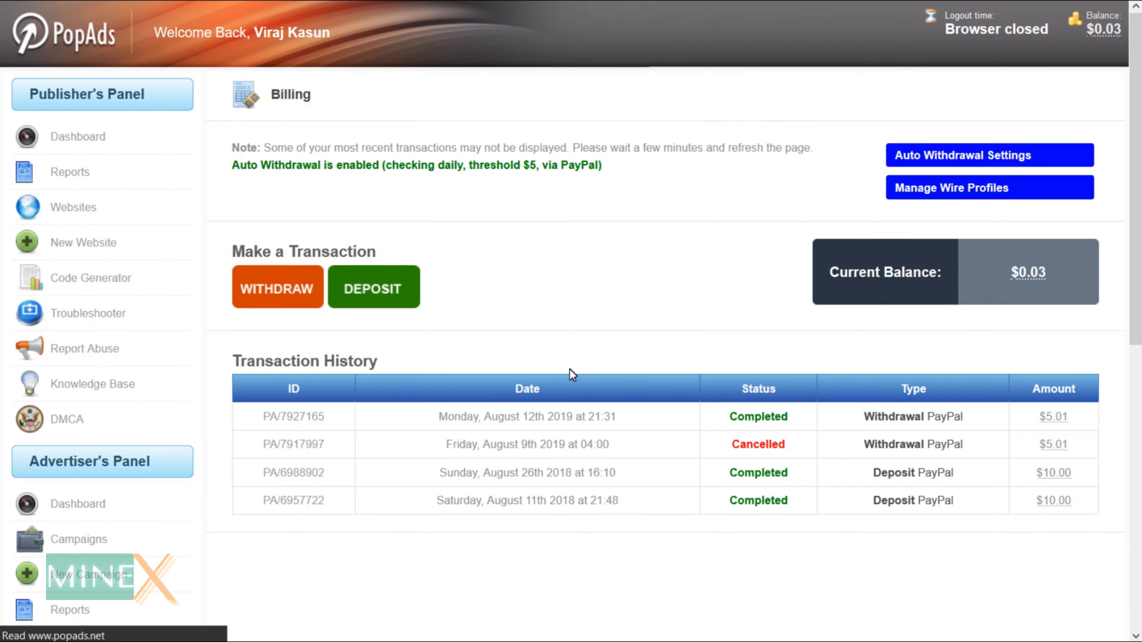
mouse_move(295, 293)
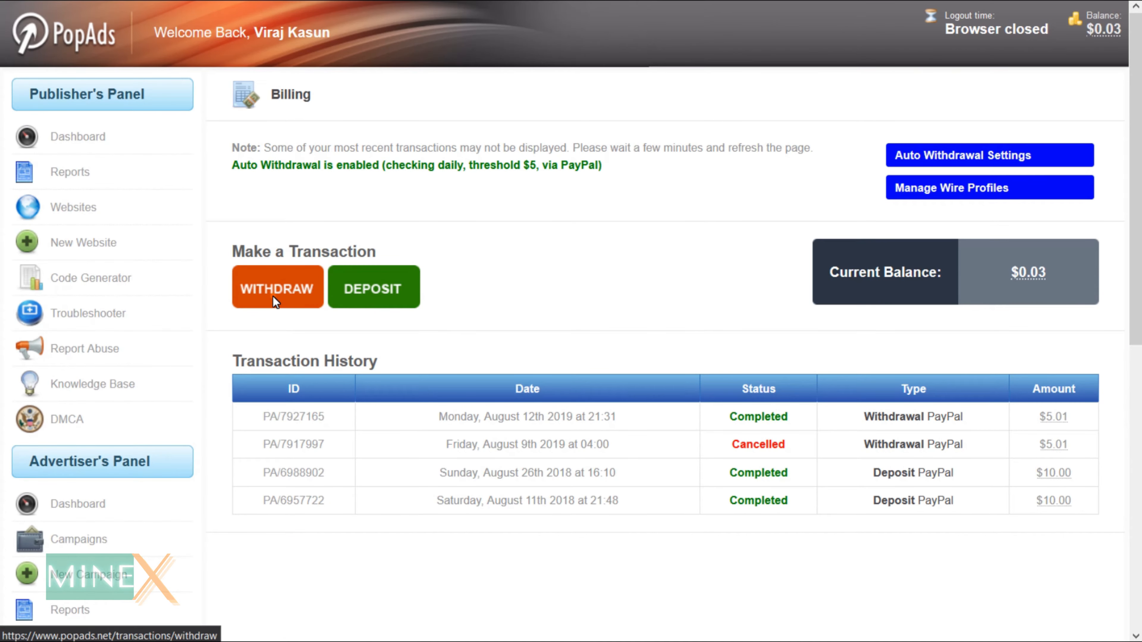
Step: Bring up the withdrawal form from the billing page's transaction history
click(278, 286)
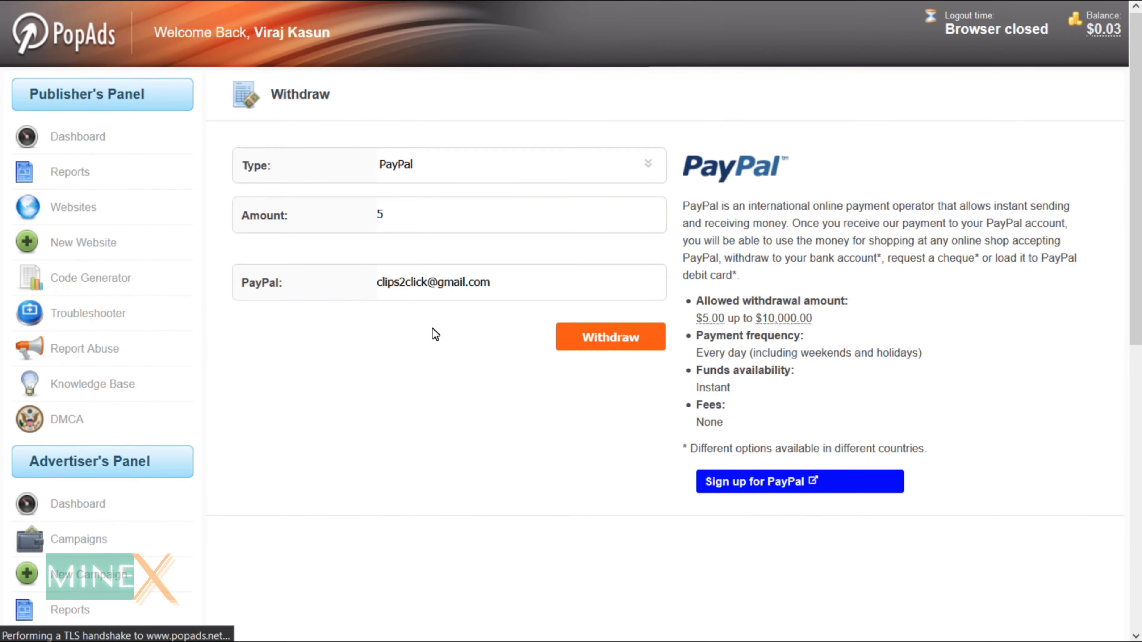
mouse_move(654, 366)
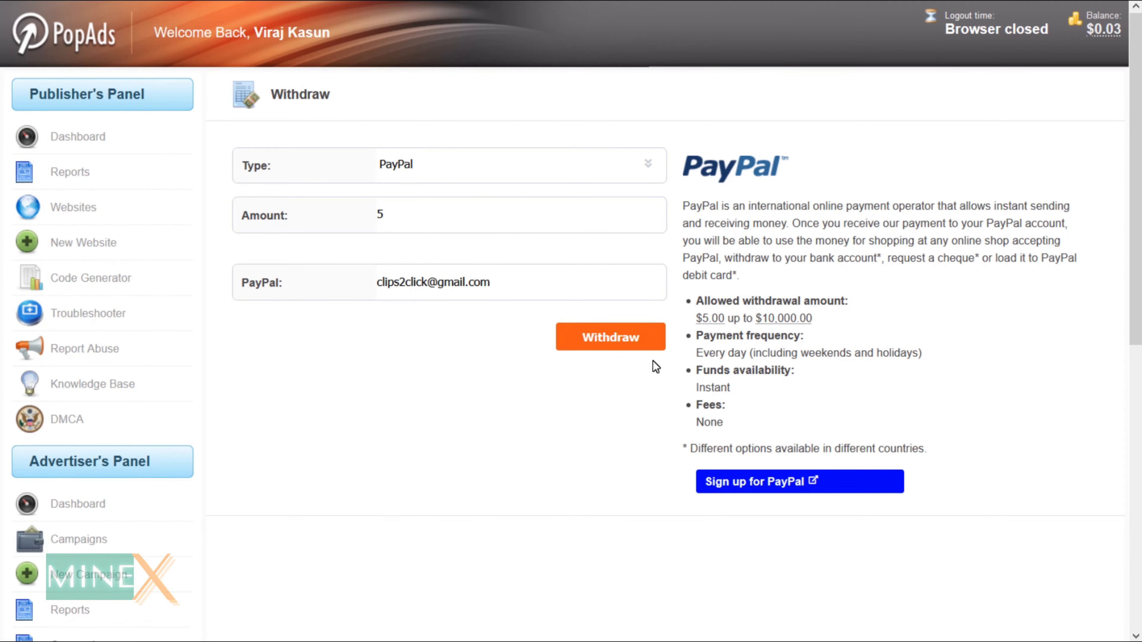
mouse_move(593, 182)
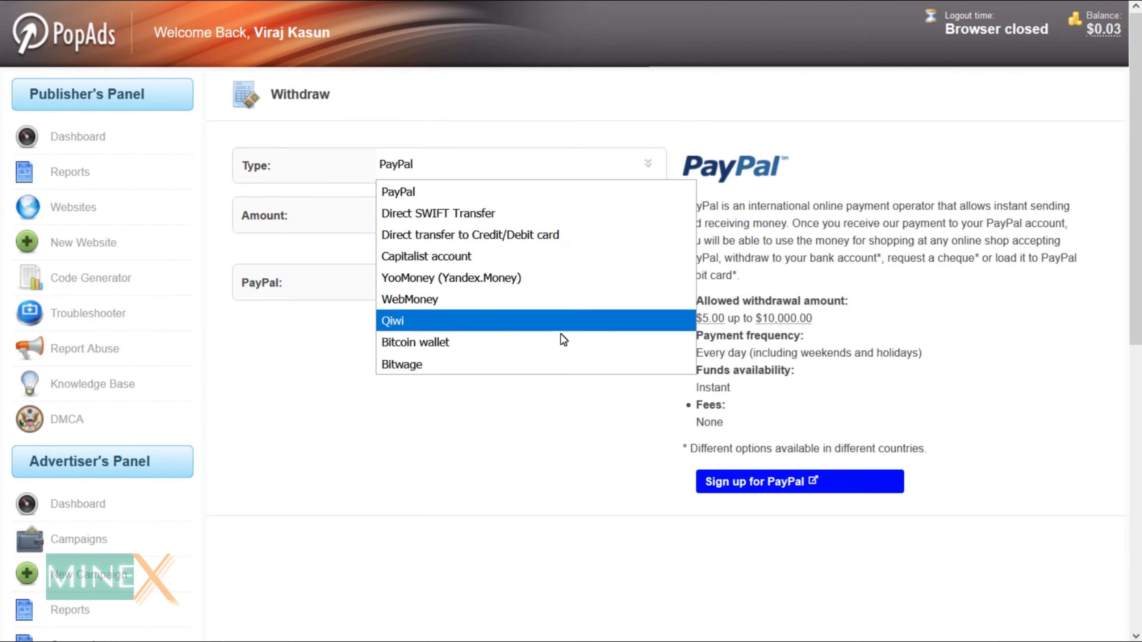
mouse_move(560, 364)
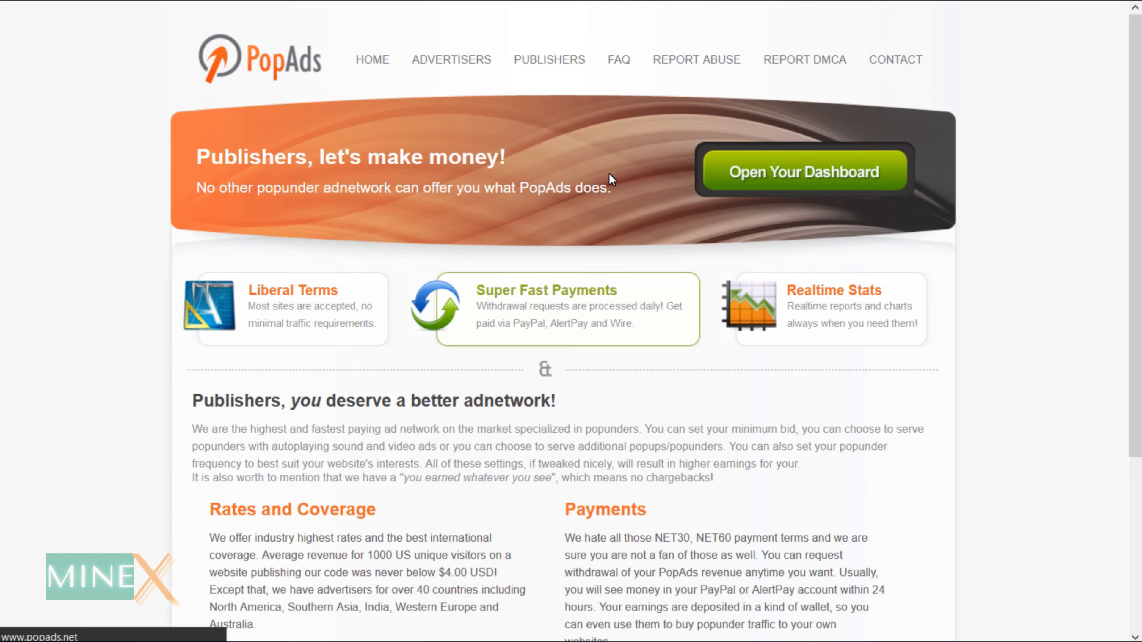
Step: View the member sign-in page and scroll through the new account Register form
click(801, 171)
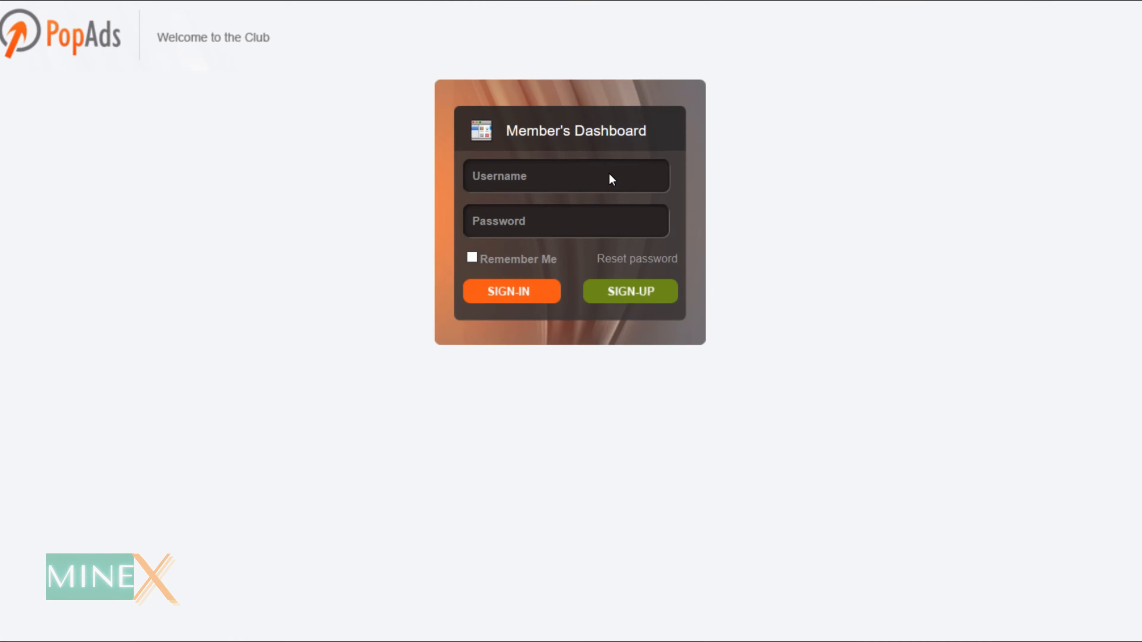
mouse_move(630, 291)
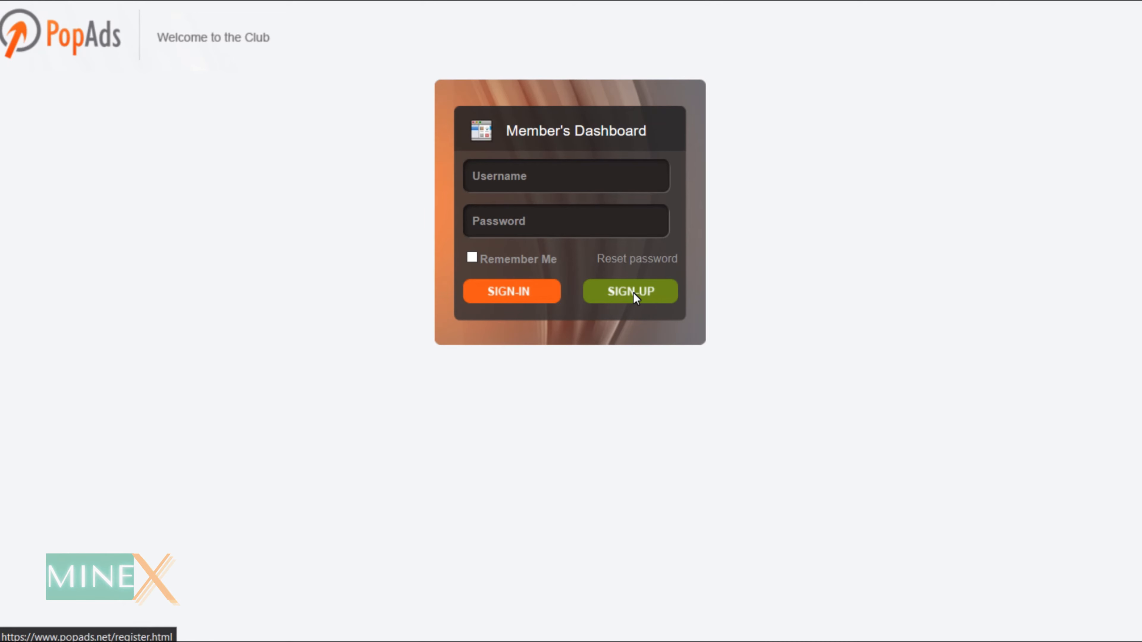
click(630, 291)
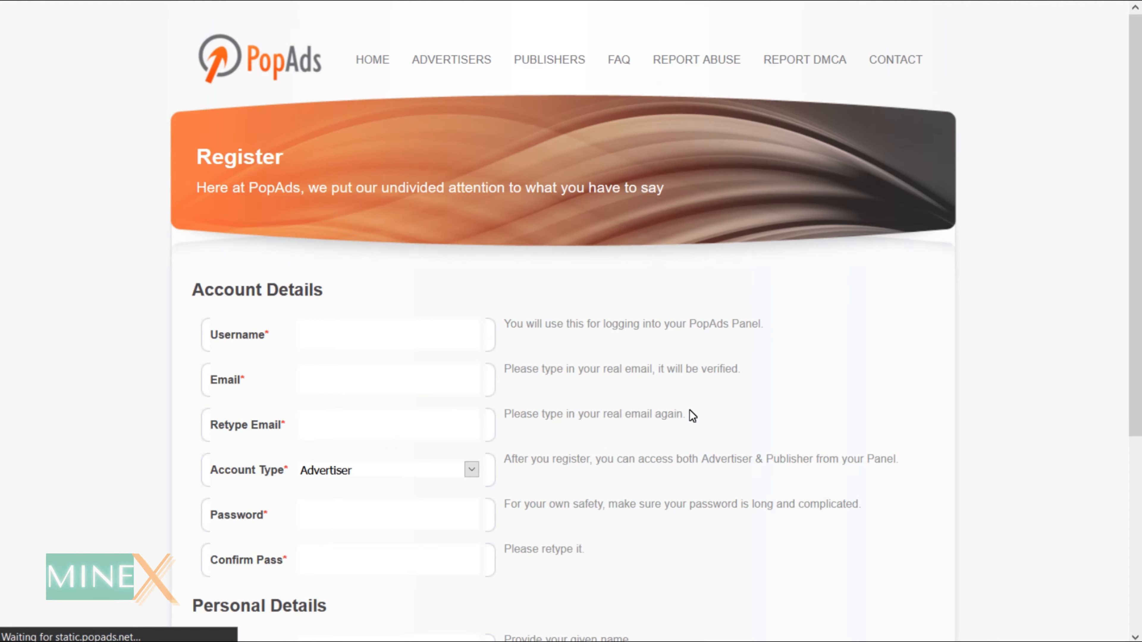
scroll(down, 3)
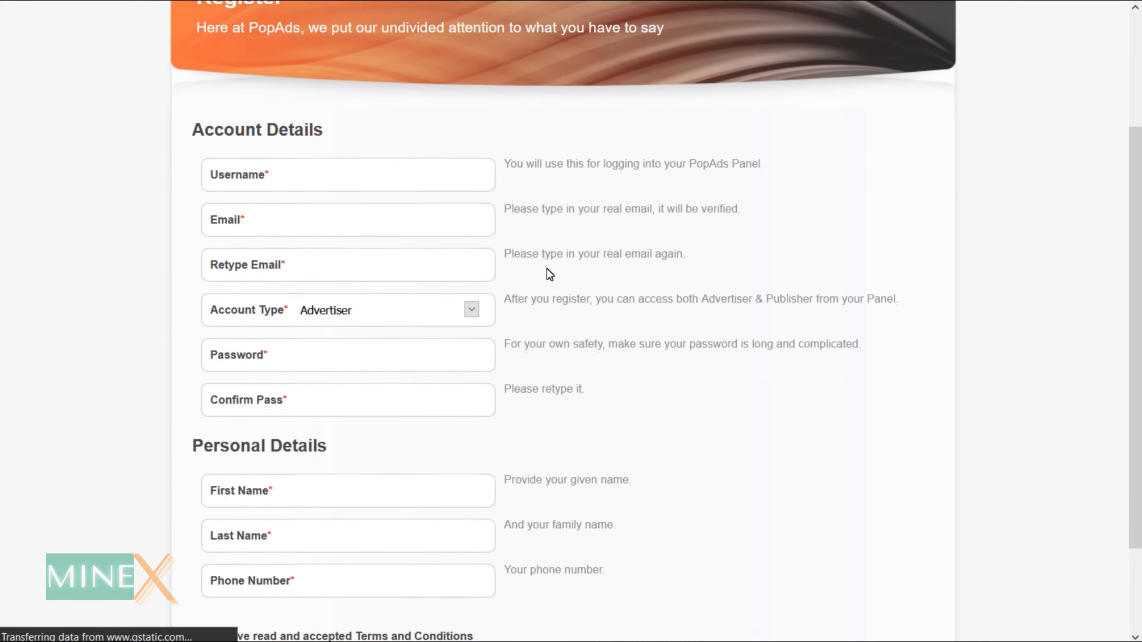
scroll(down, 3)
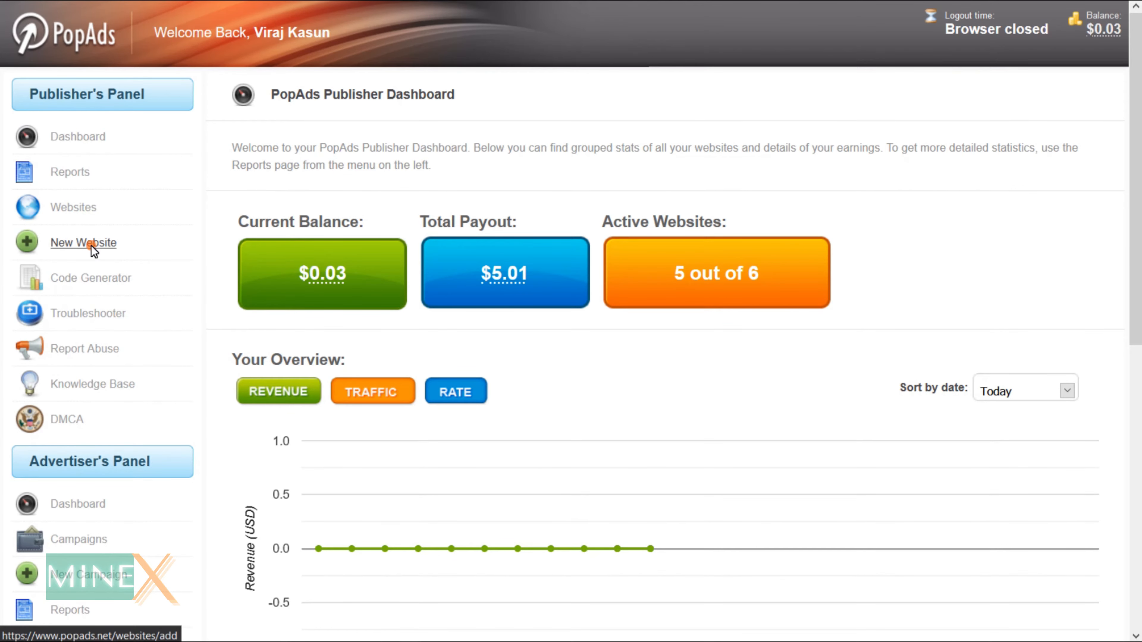
Step: Fill the Add a Website form with the MedzDoc URL, a health/promotional description and General/Health category
click(83, 242)
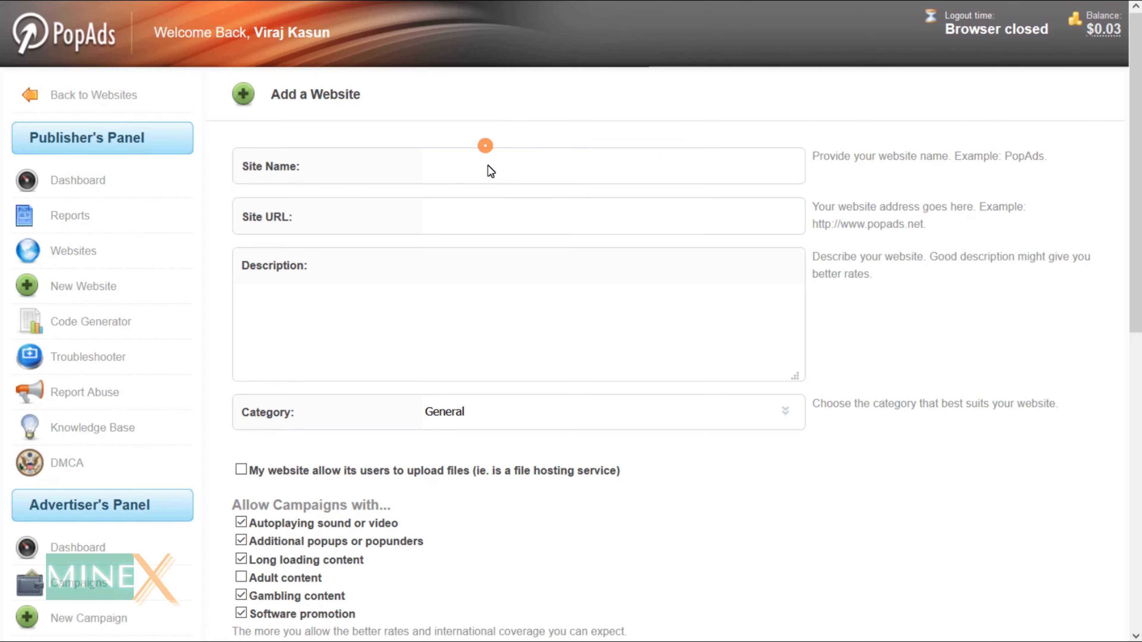
text(https://www.medzdo)
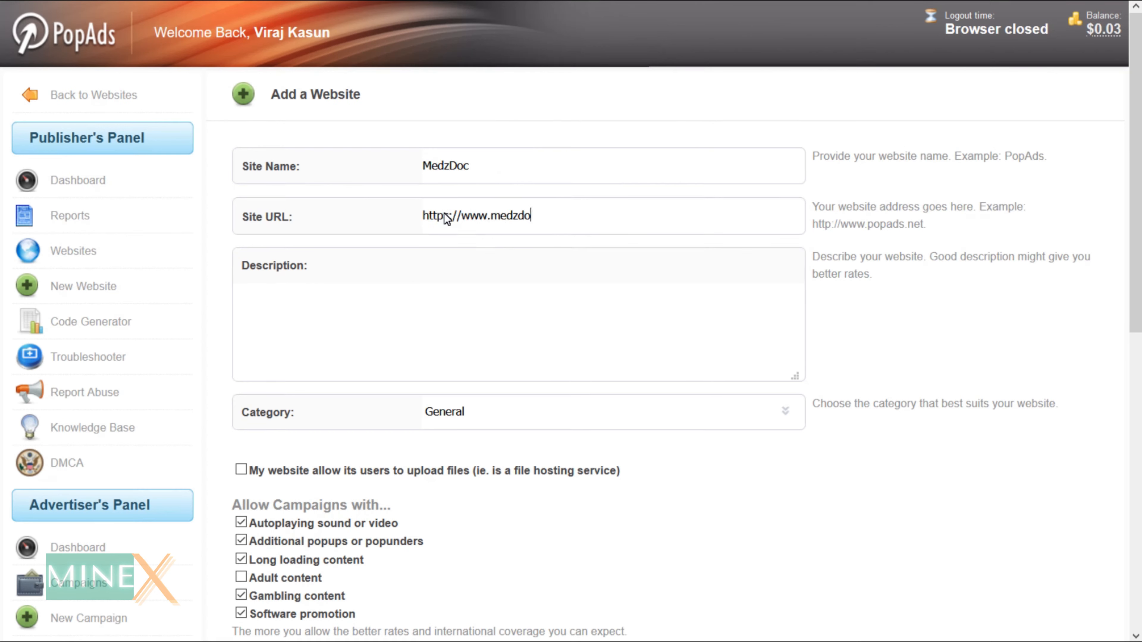
text(This i)
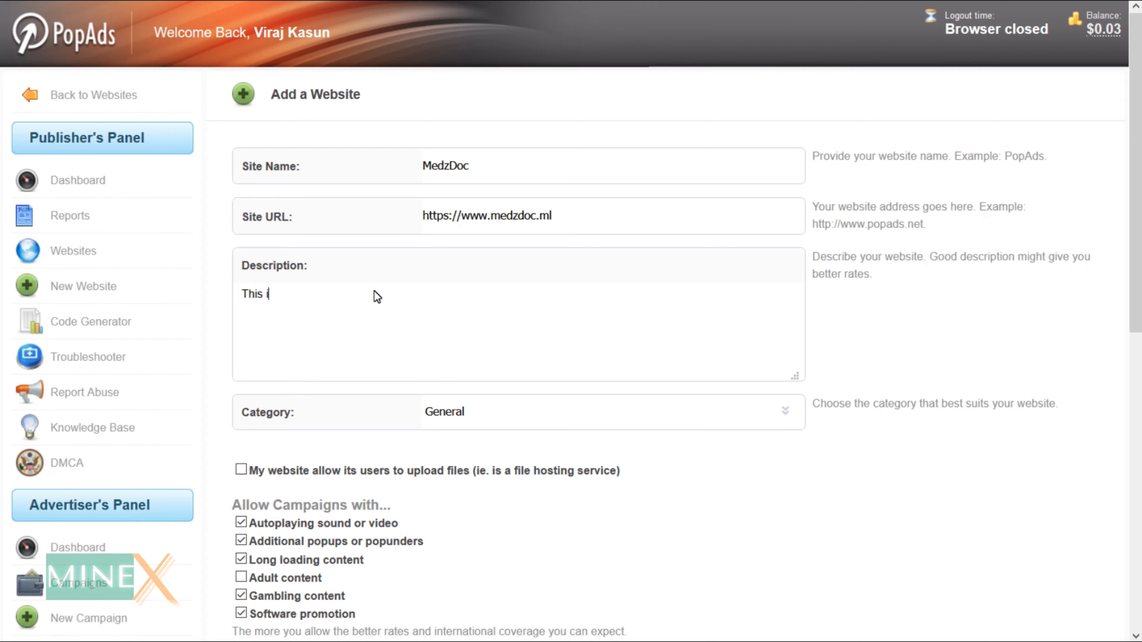
text(s a health and promotional blog site.)
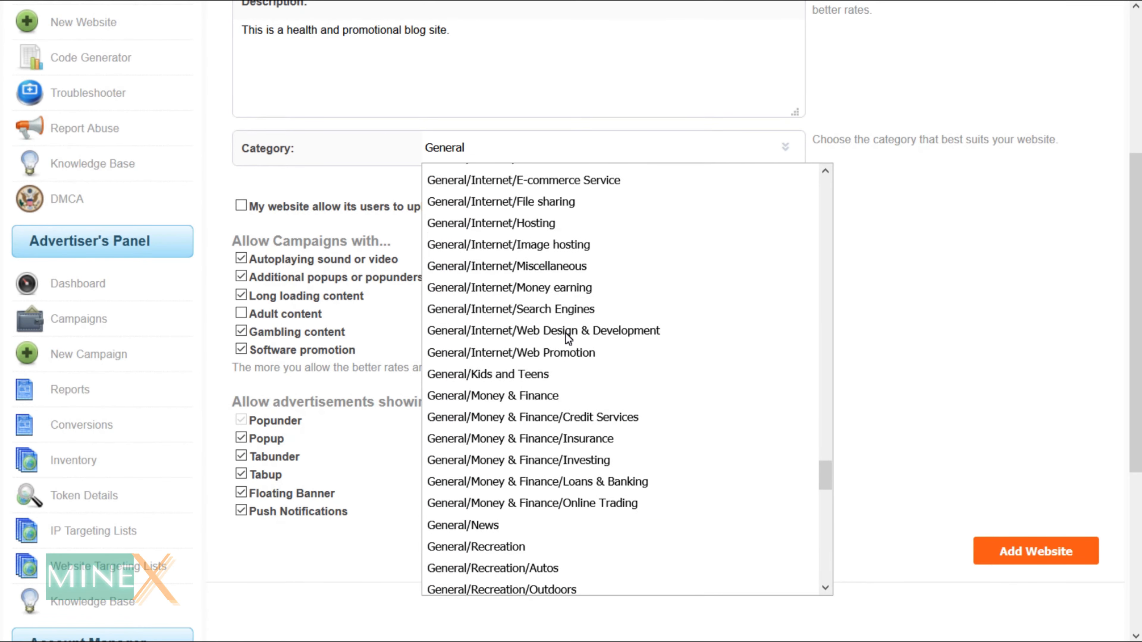
click(480, 148)
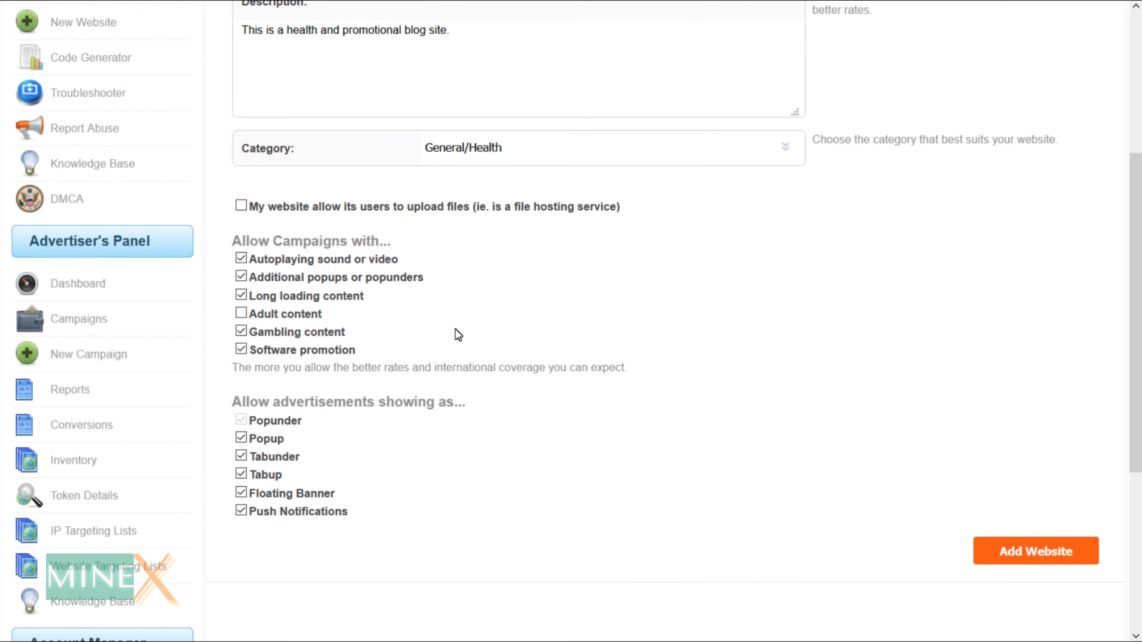
Step: Tick both confirmation checkboxes and submit MedzDoc Blog Site for approval
click(241, 295)
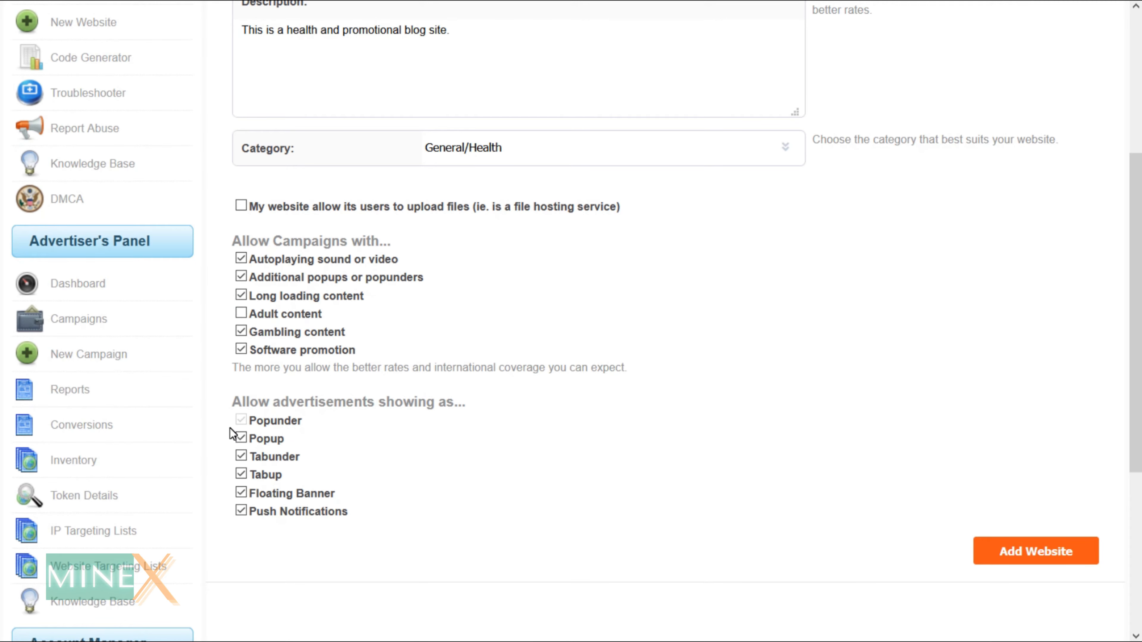
click(1035, 551)
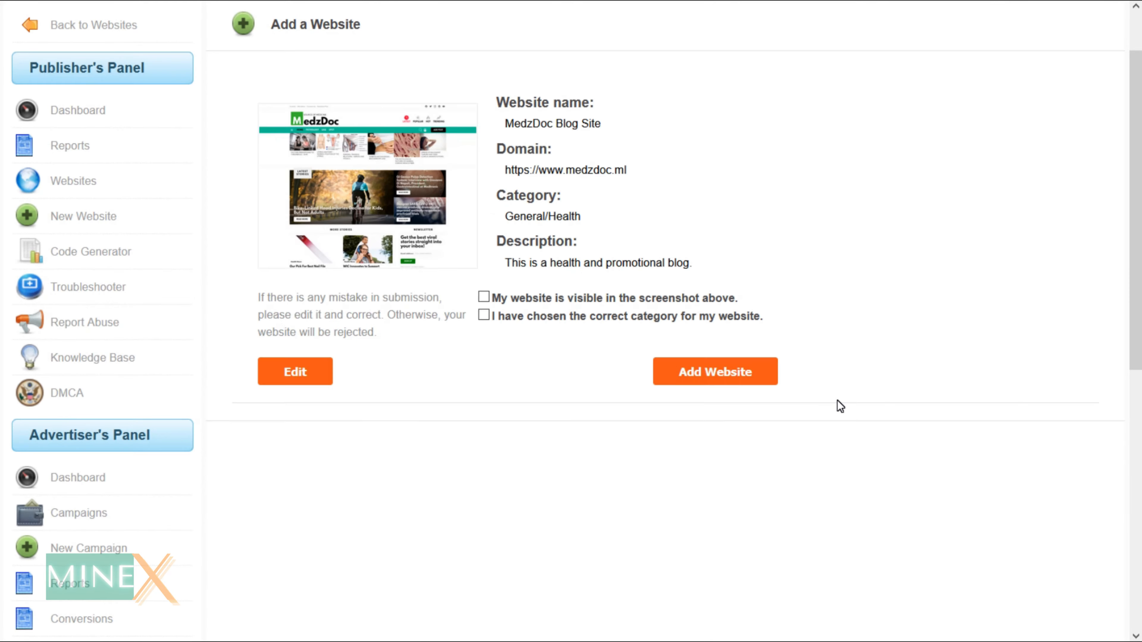
click(483, 297)
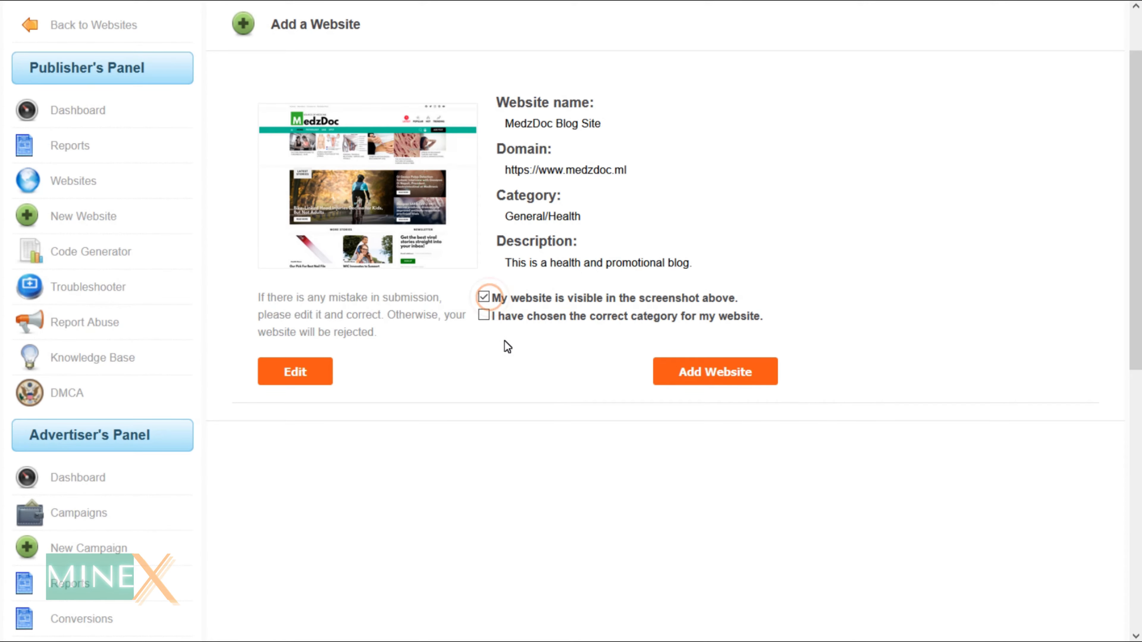
click(714, 371)
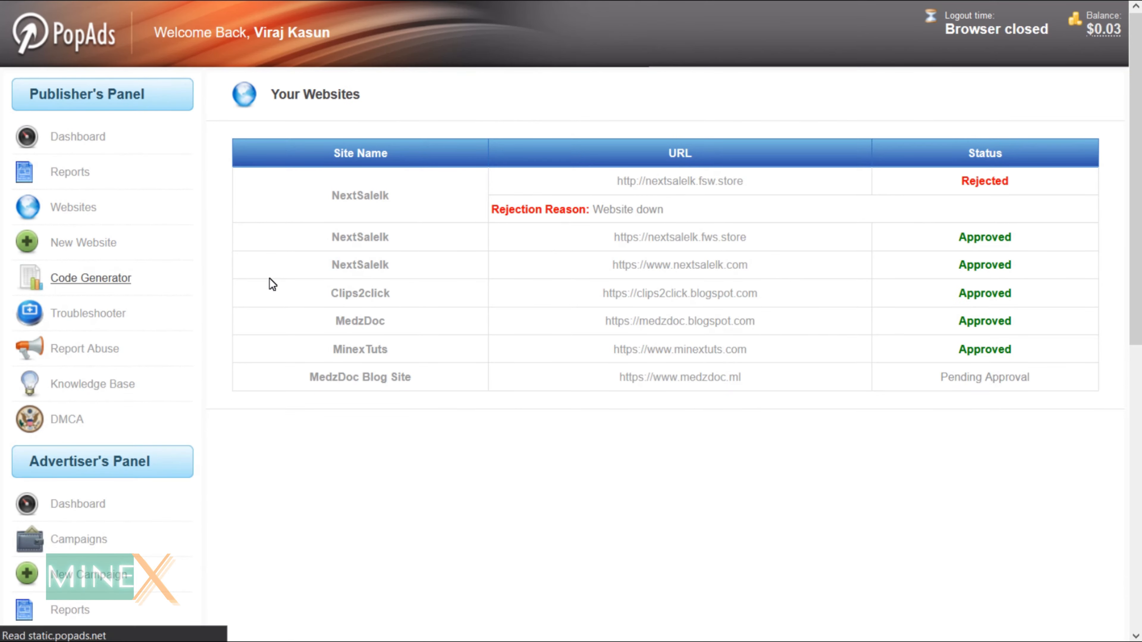
Step: Generate ad code for the MinexTuts website in the Code Generator
click(91, 278)
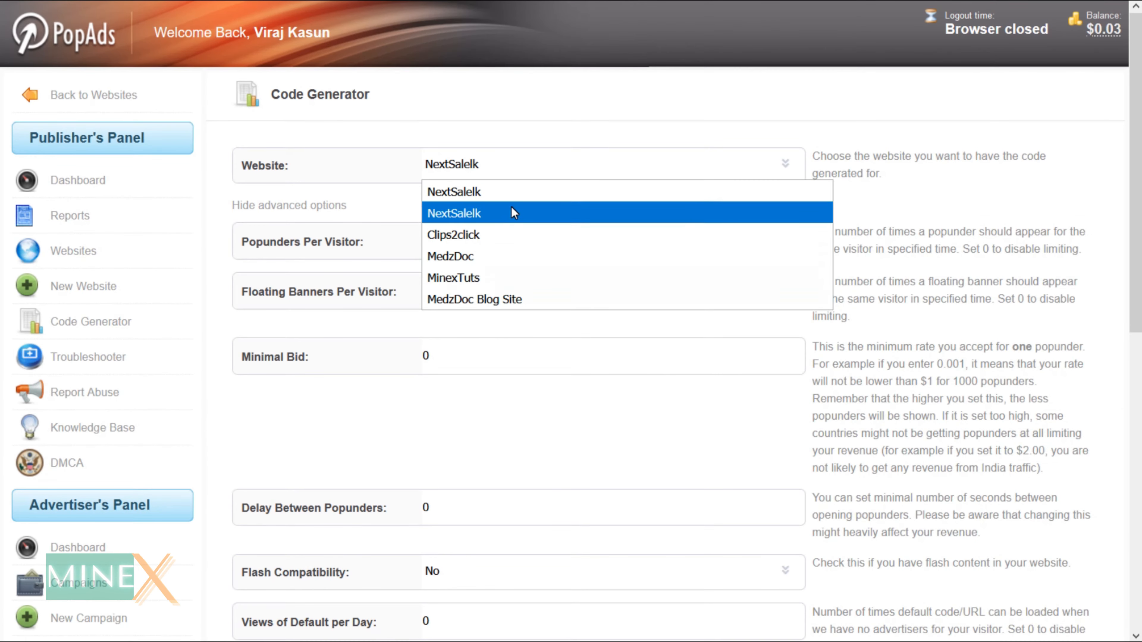
click(453, 278)
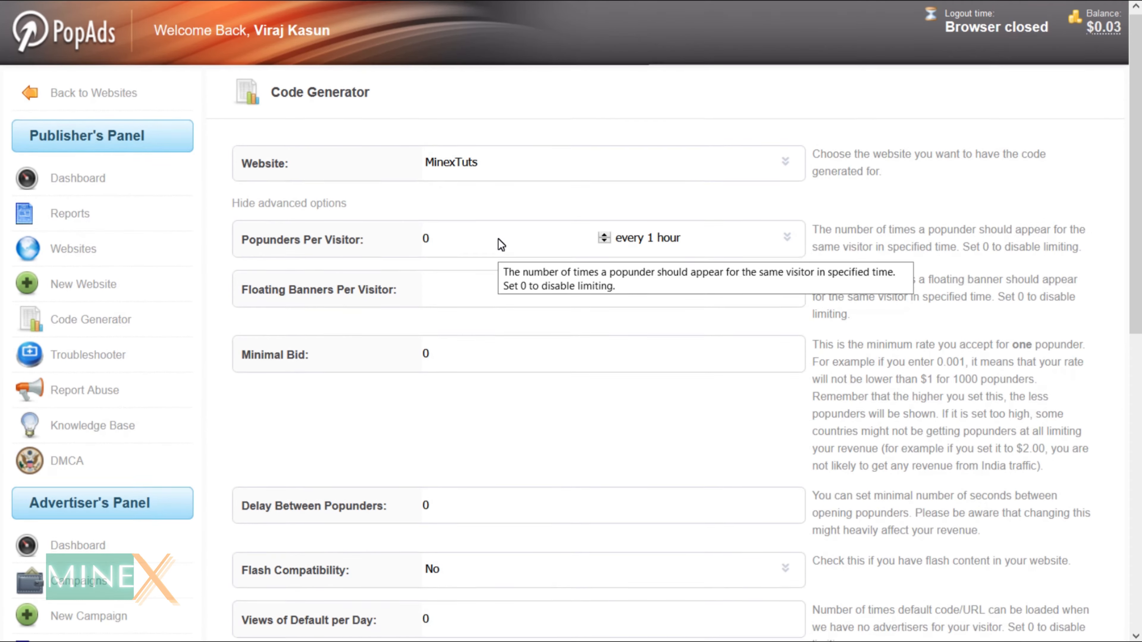
scroll(down, 3)
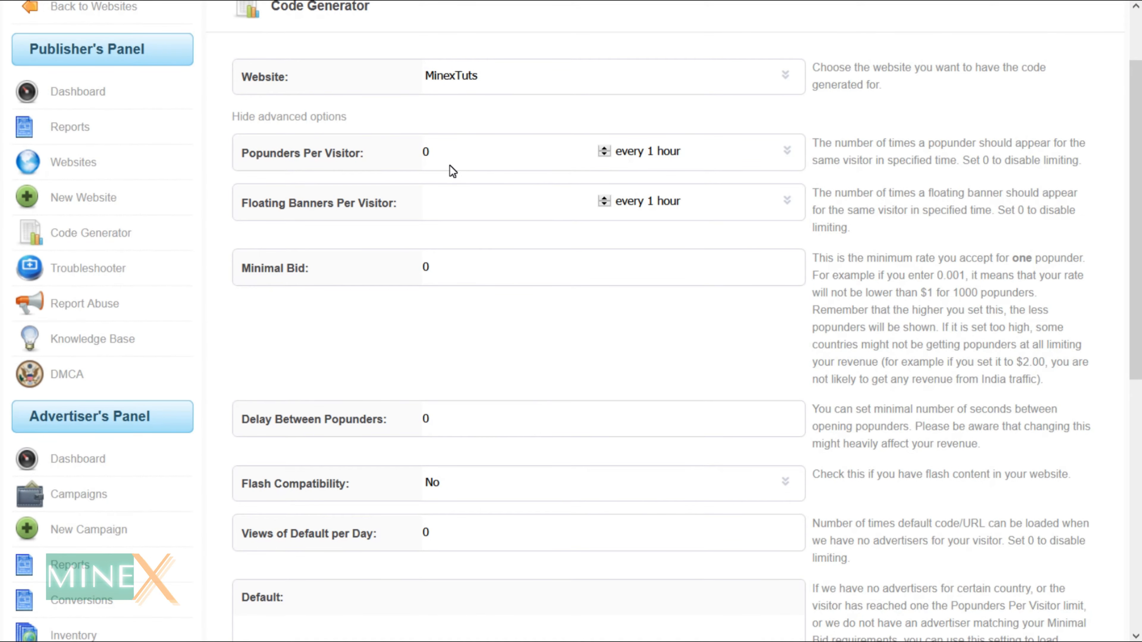
scroll(down, 3)
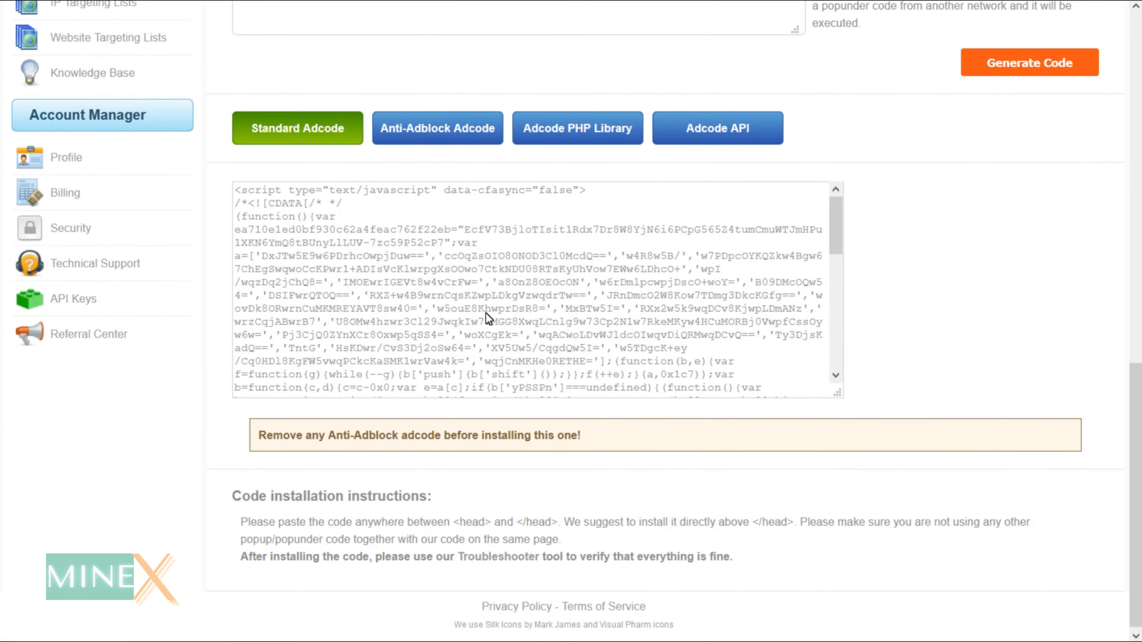
Step: Compare the Anti-Adblock and Standard adcode versions and copy the standard code
click(437, 129)
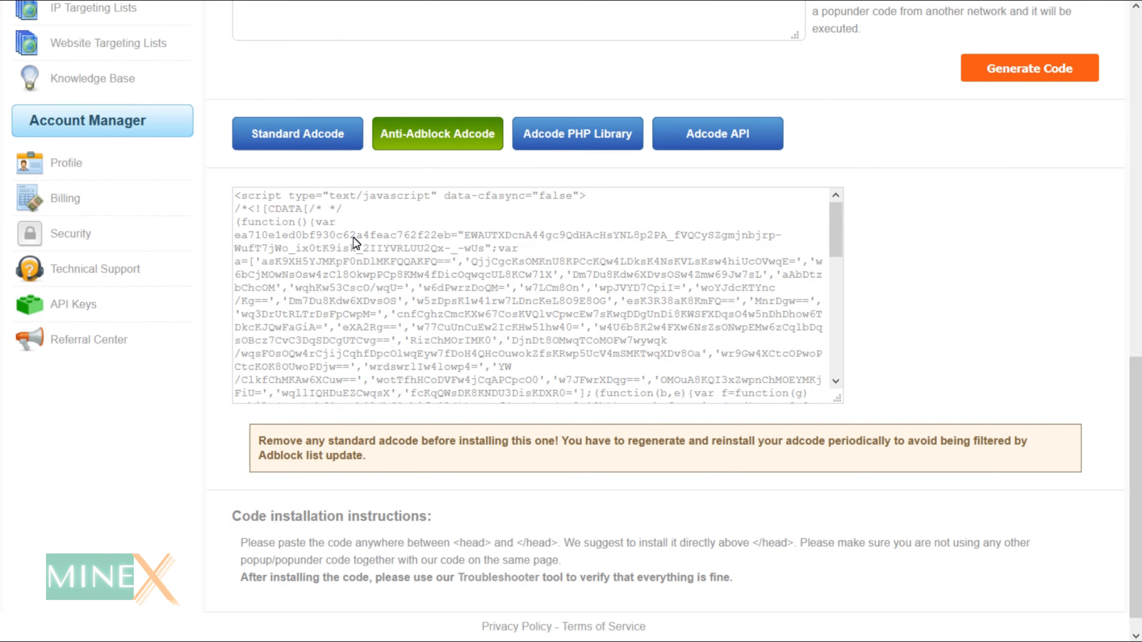
click(297, 133)
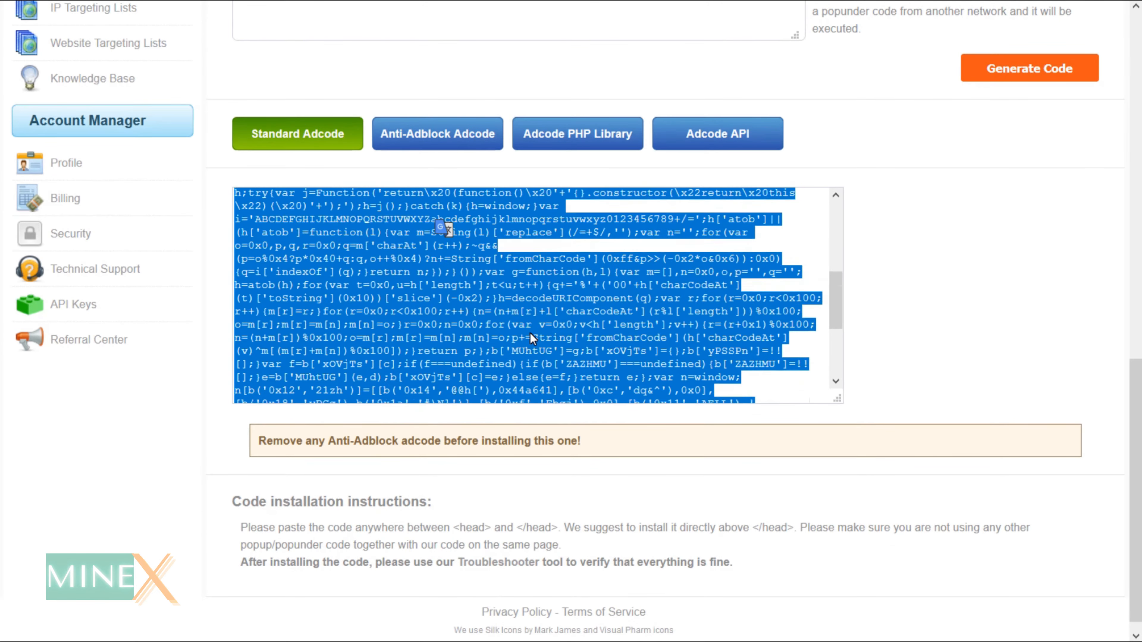
right_click(532, 338)
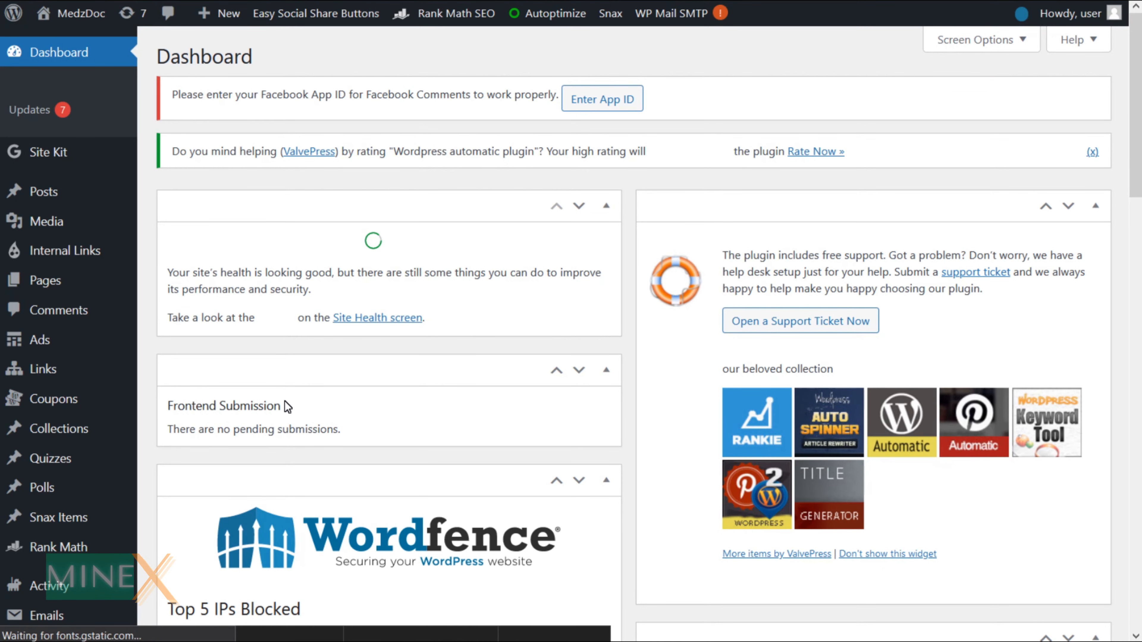
Step: Look over the MedzDoc WordPress dashboard before returning to the New Campaign form
scroll(down, 3)
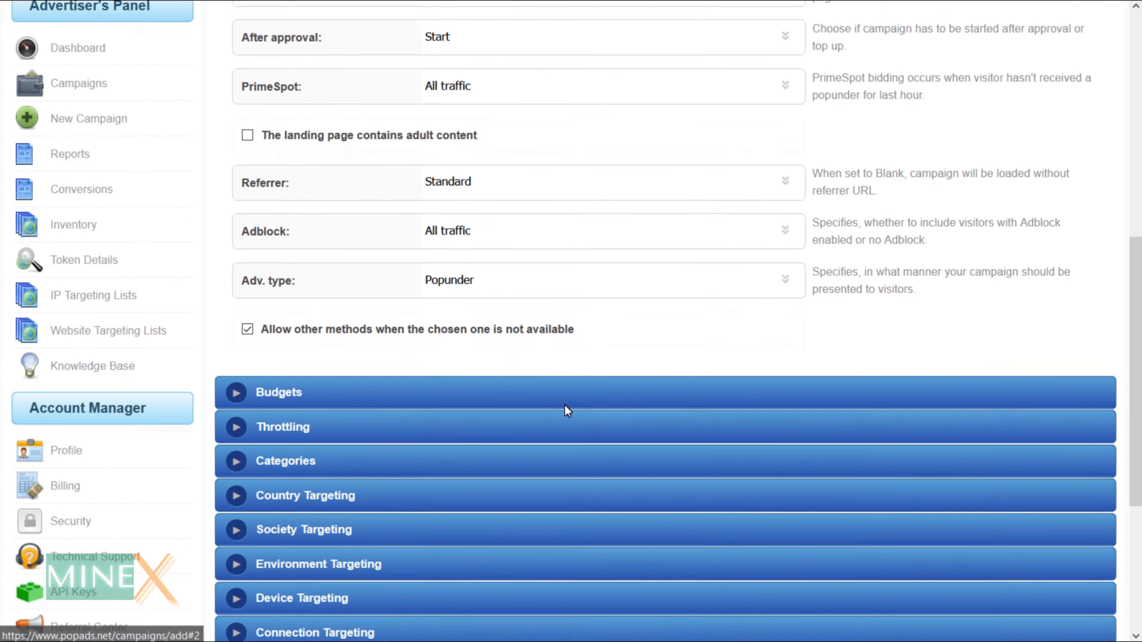
Step: Set the campaign budget to 0.0 and expand the device and browser targeting options
click(278, 393)
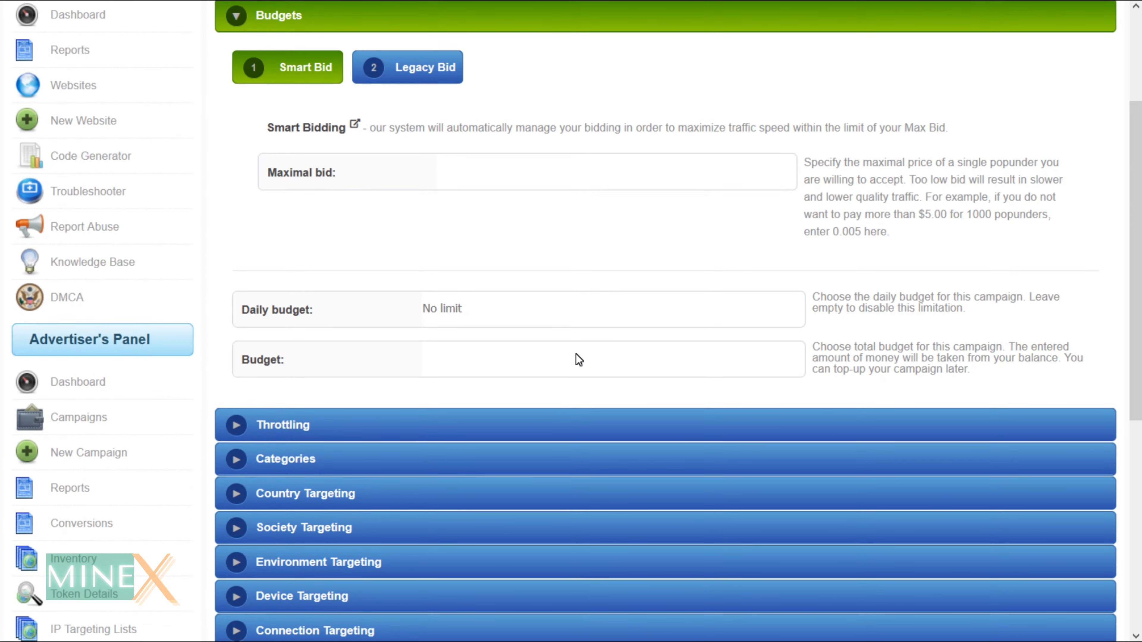
text(0.0)
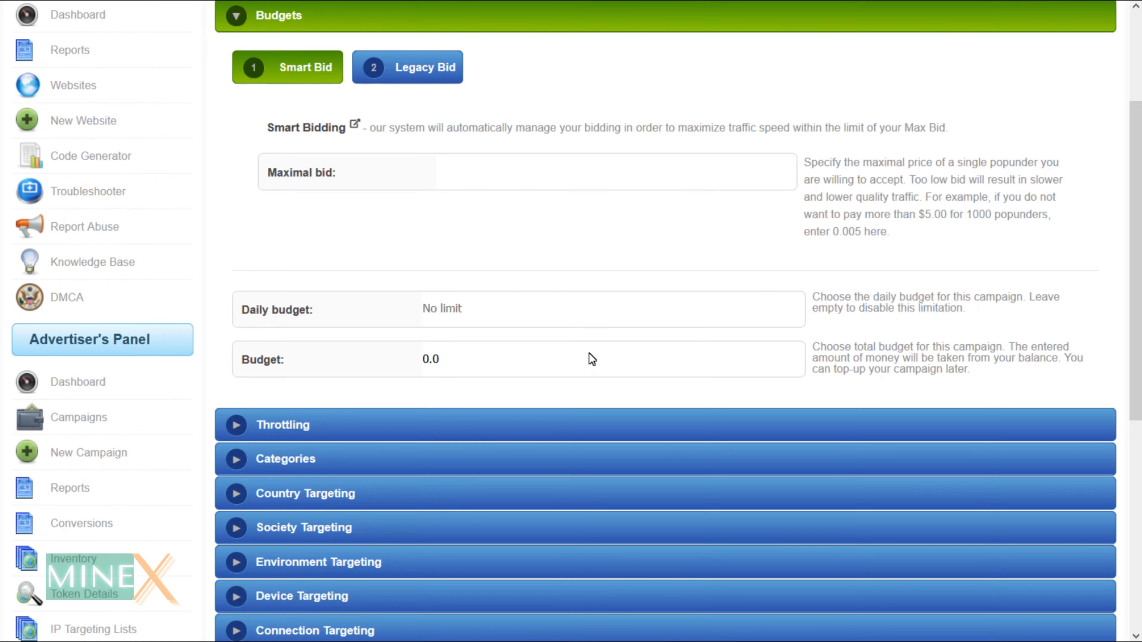
click(286, 459)
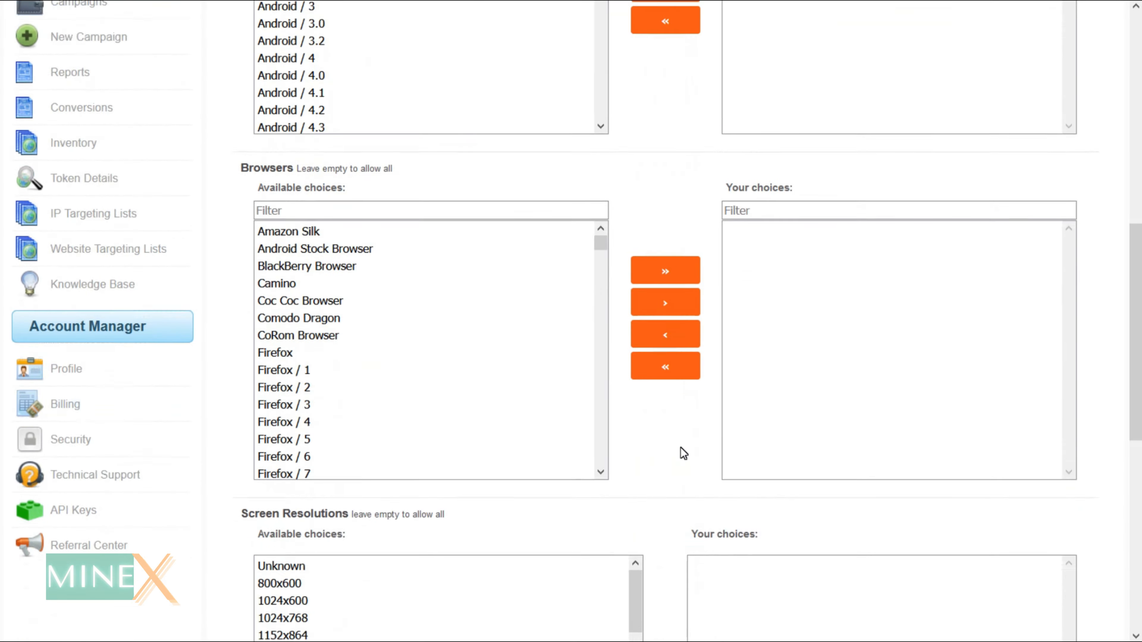
scroll(down, 3)
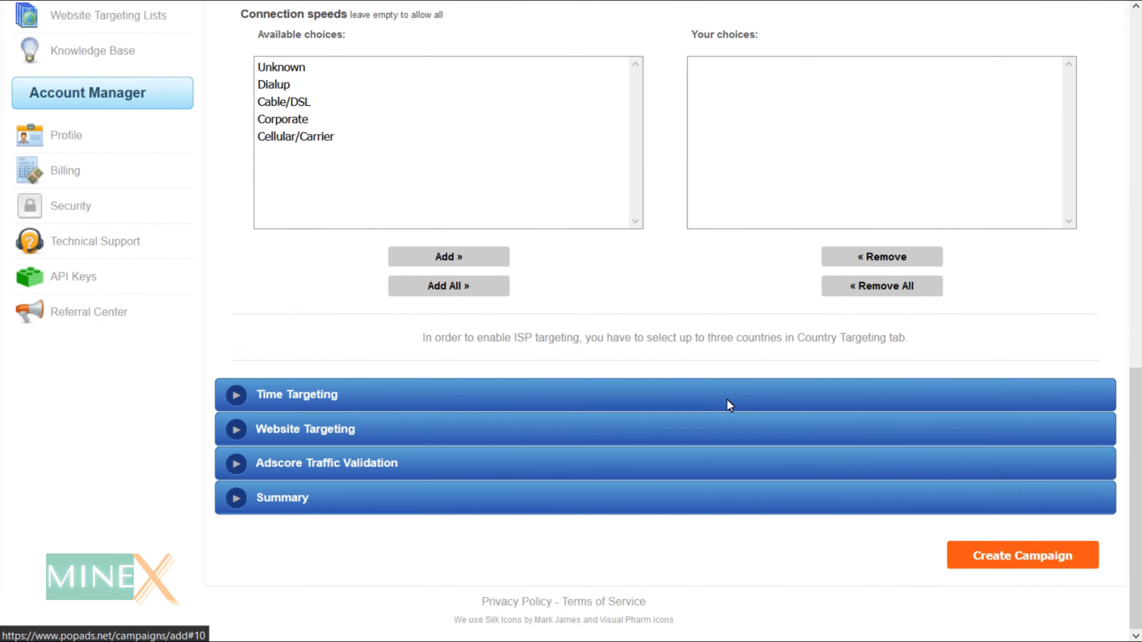
Step: Expand the Website Targeting and Adscore Traffic Validation sections for review
click(305, 429)
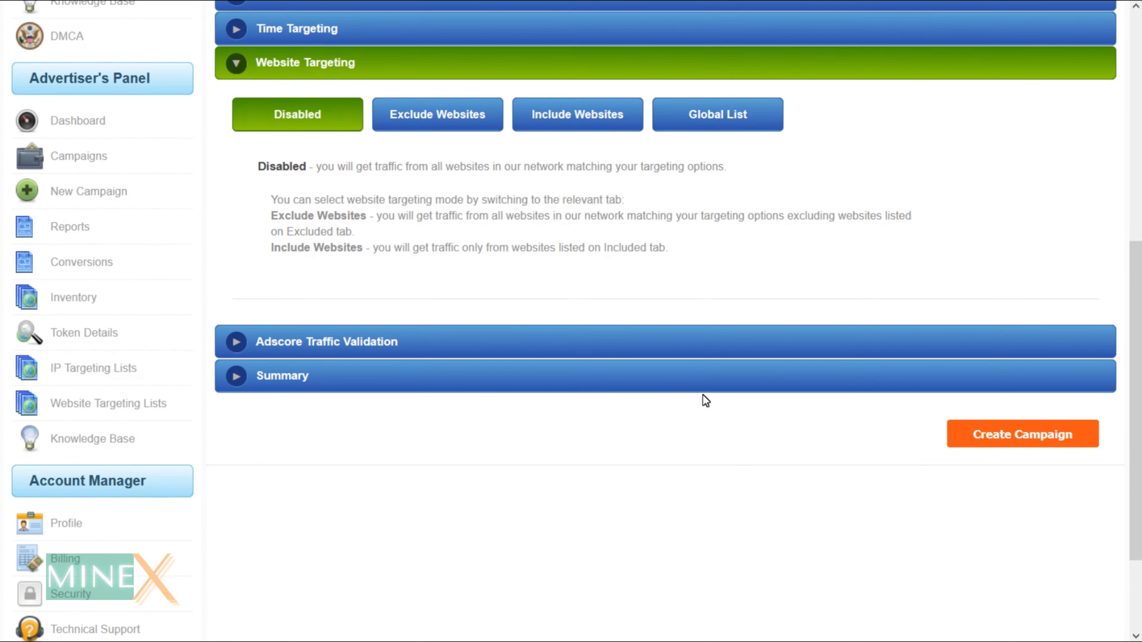
click(325, 341)
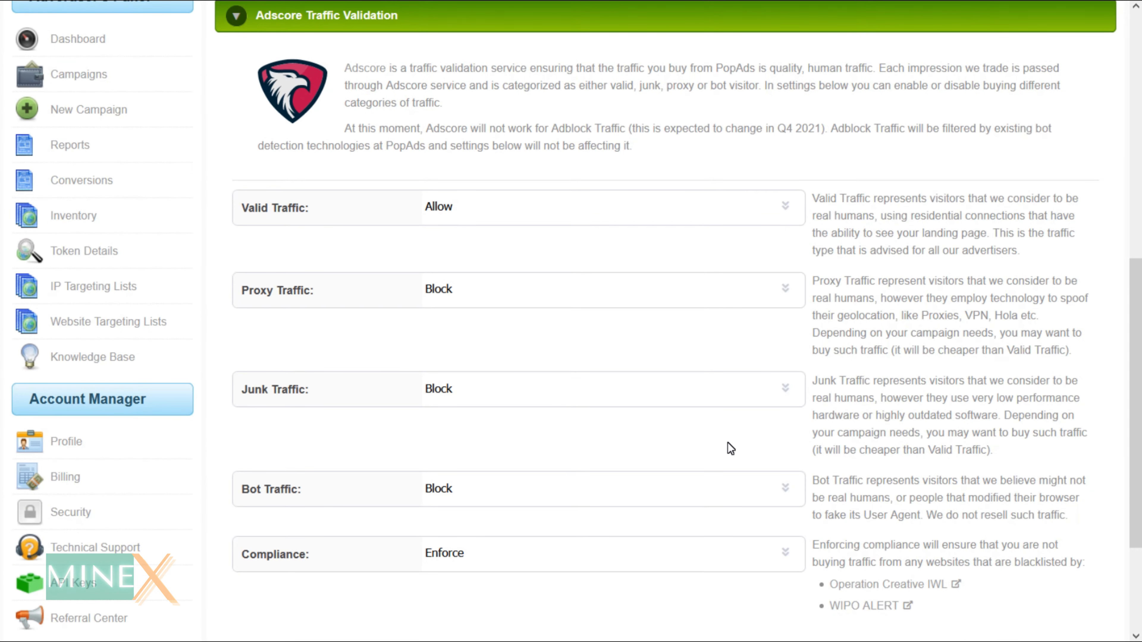
scroll(down, 3)
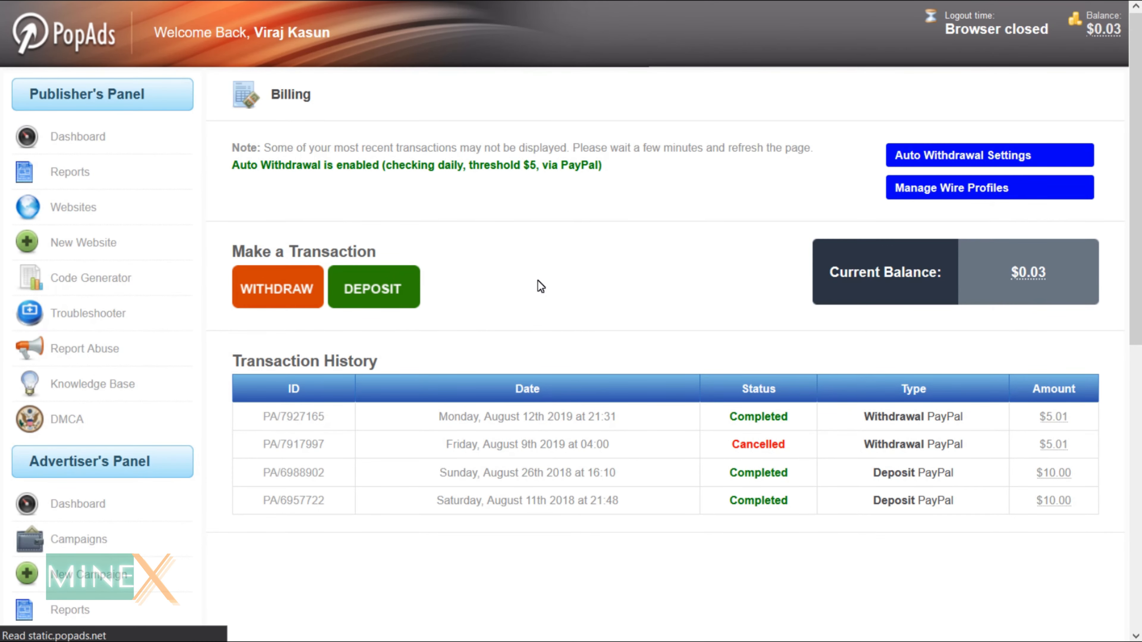
Step: Start a deposit and keep PayPal selected as the payment method
click(373, 286)
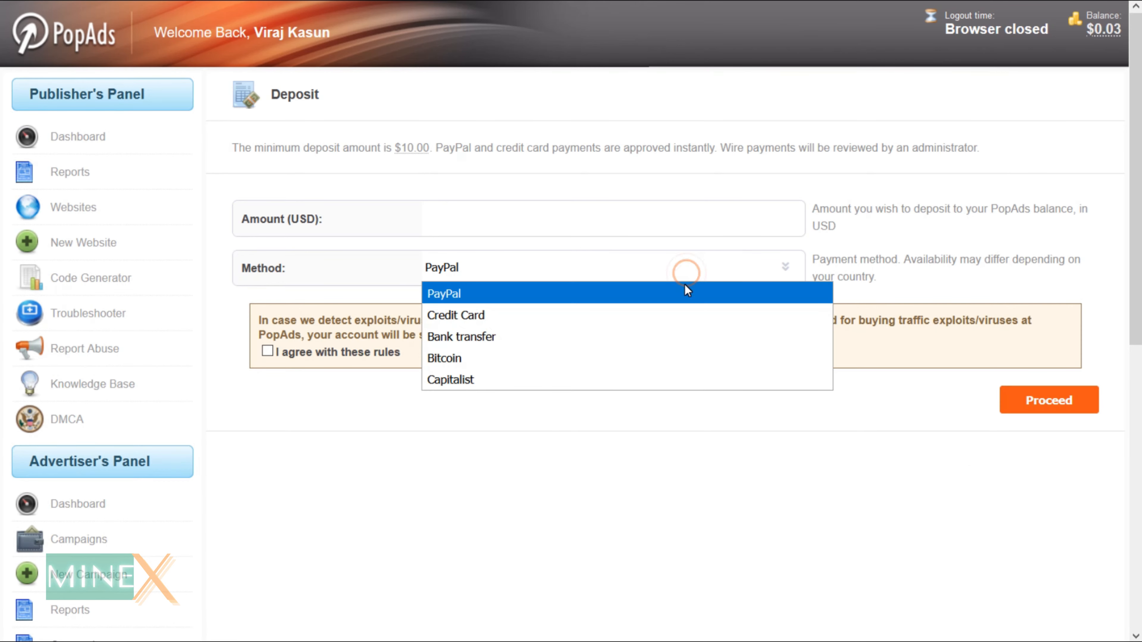
mouse_move(678, 357)
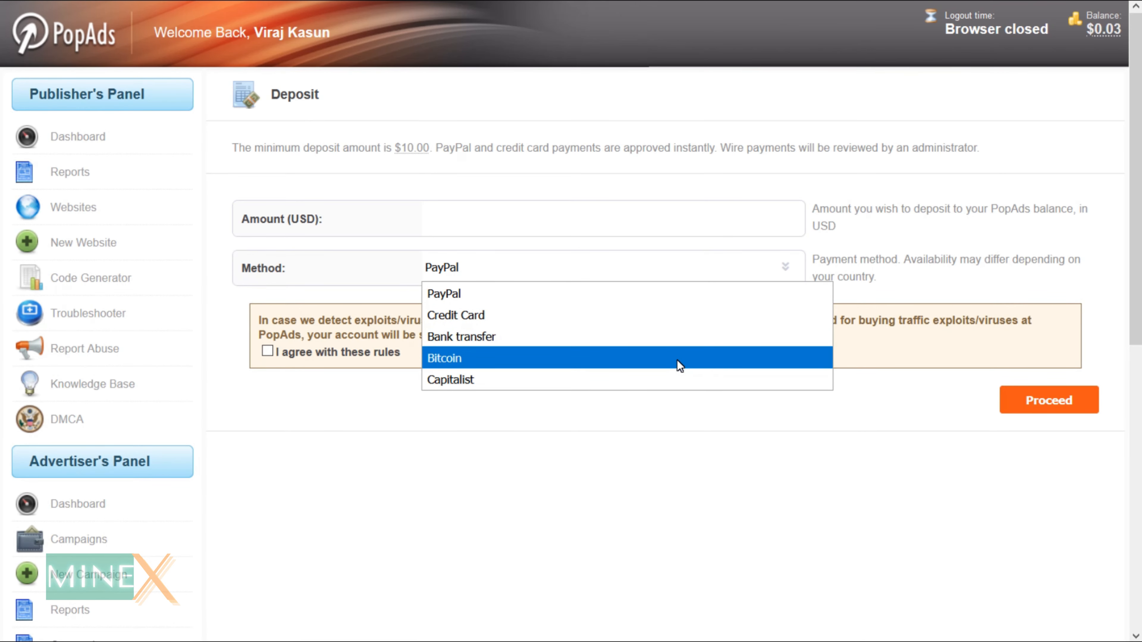
click(444, 293)
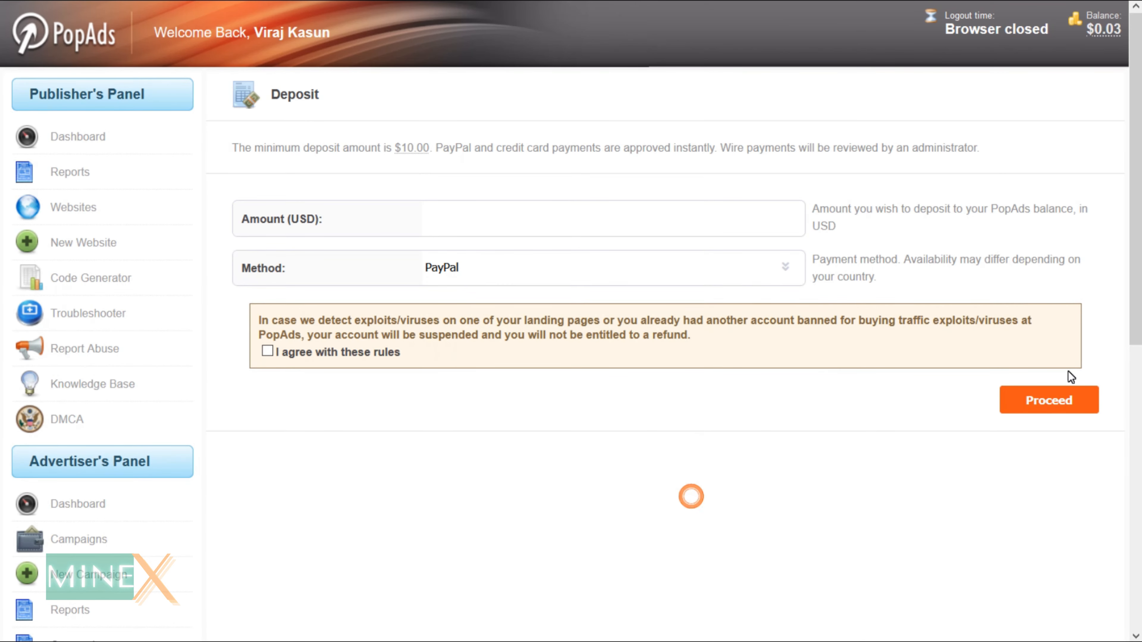